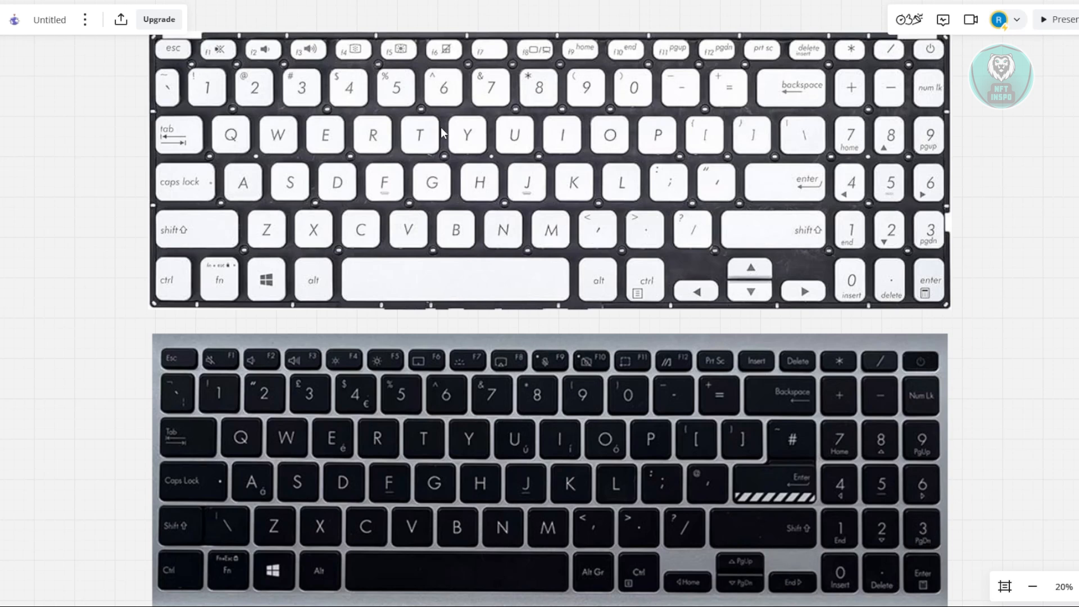
mouse_move(562, 250)
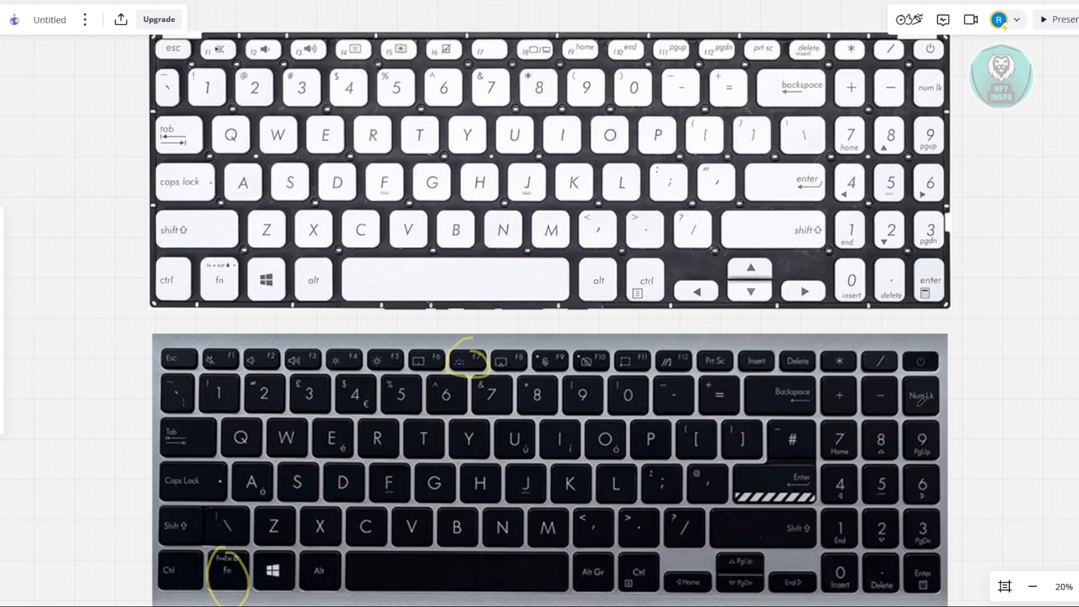
mouse_move(1058, 428)
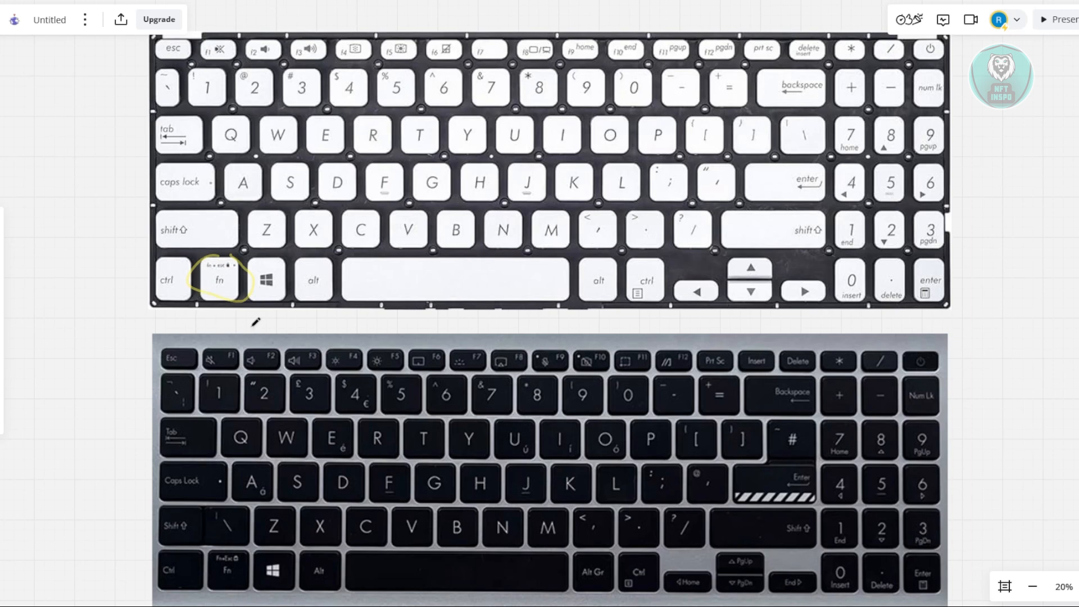
mouse_move(838, 292)
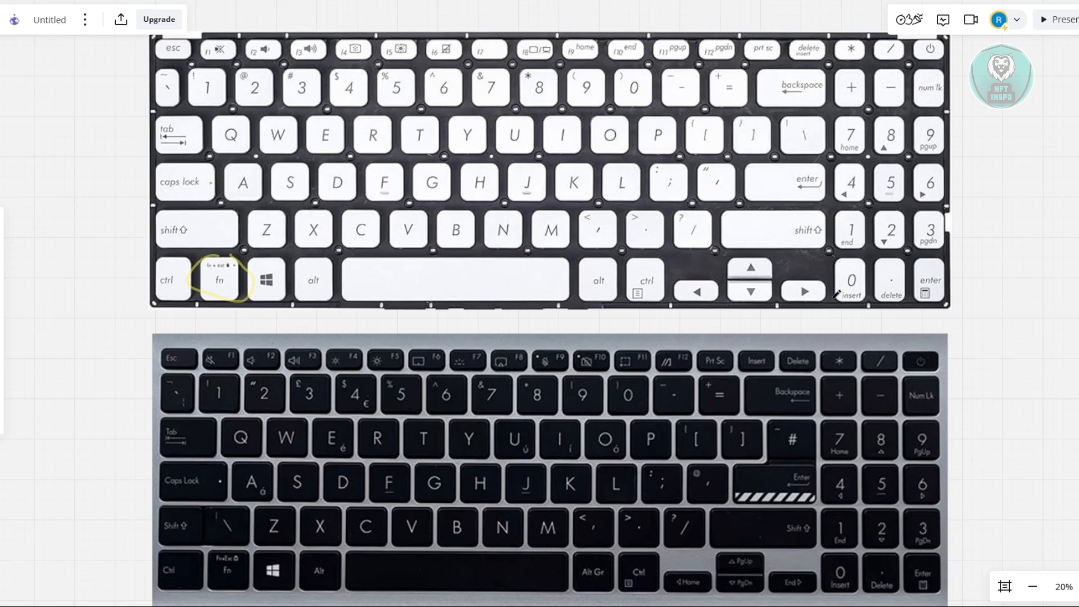